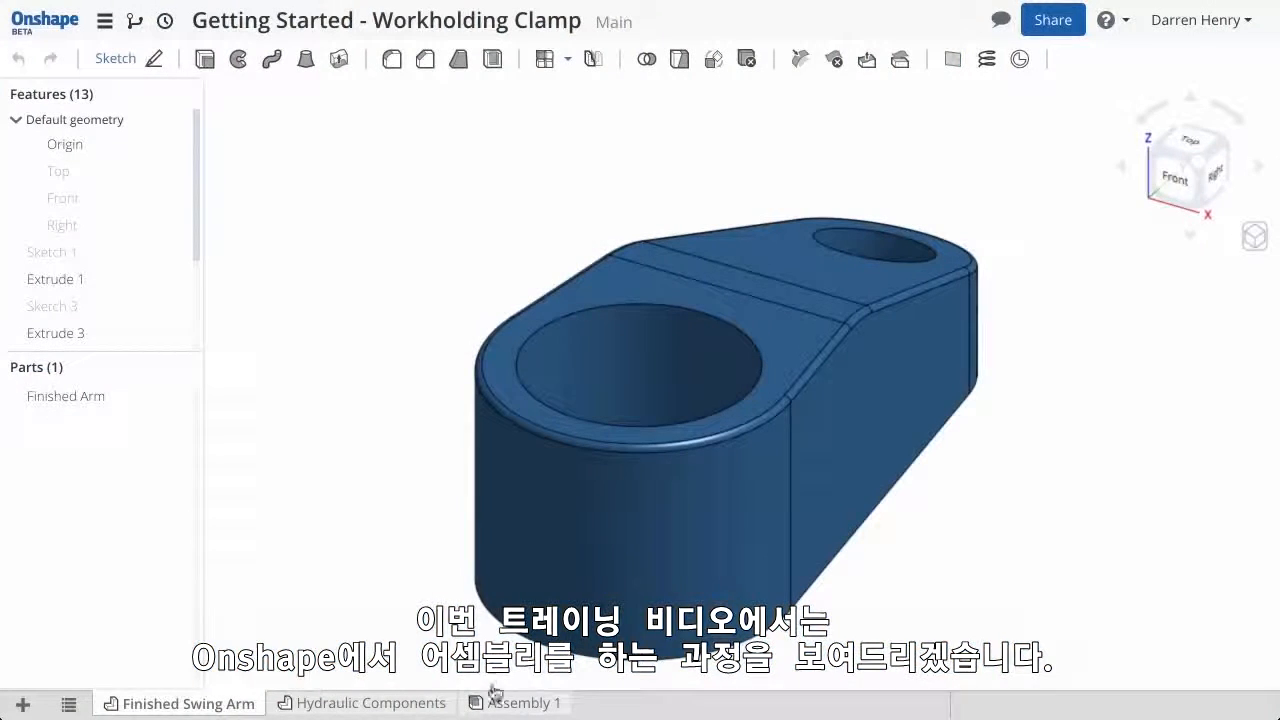
Step: Switch to the Assembly 1 tab to review the finished clamp assembly
{"action": "left_click", "coordinate": [512, 704]}
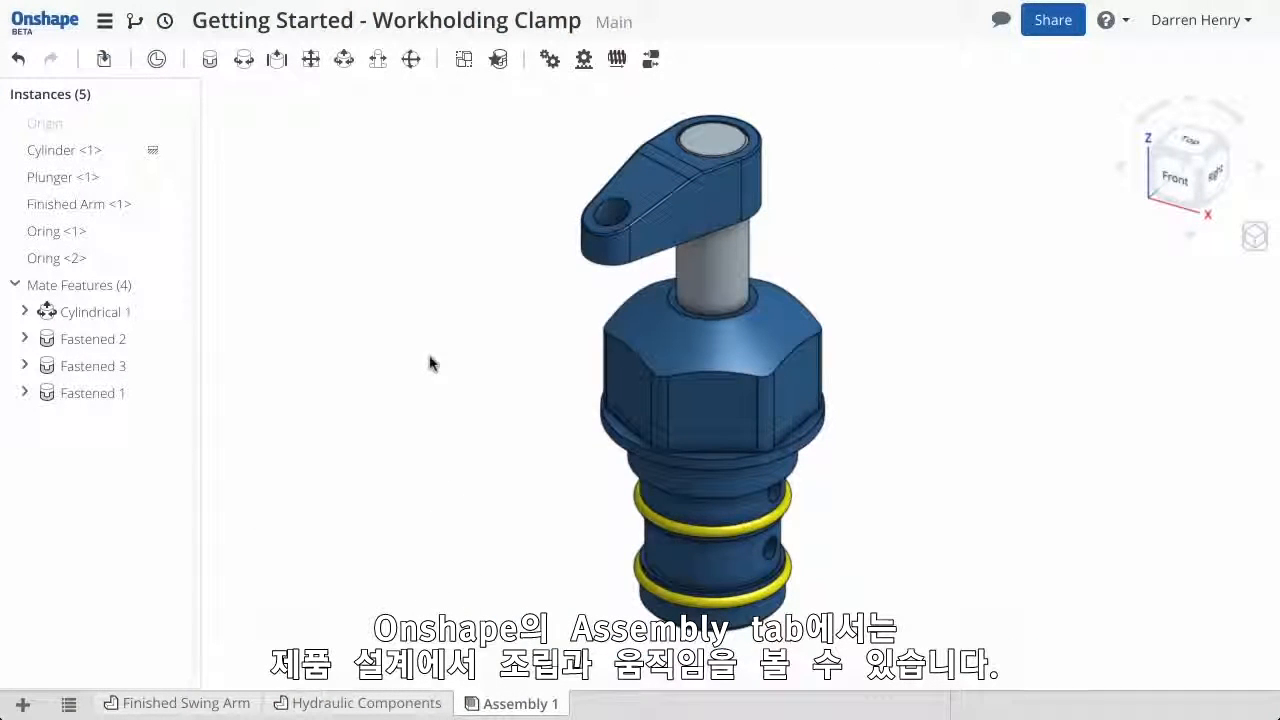
{"action": "mouse_move", "coordinate": [82, 176]}
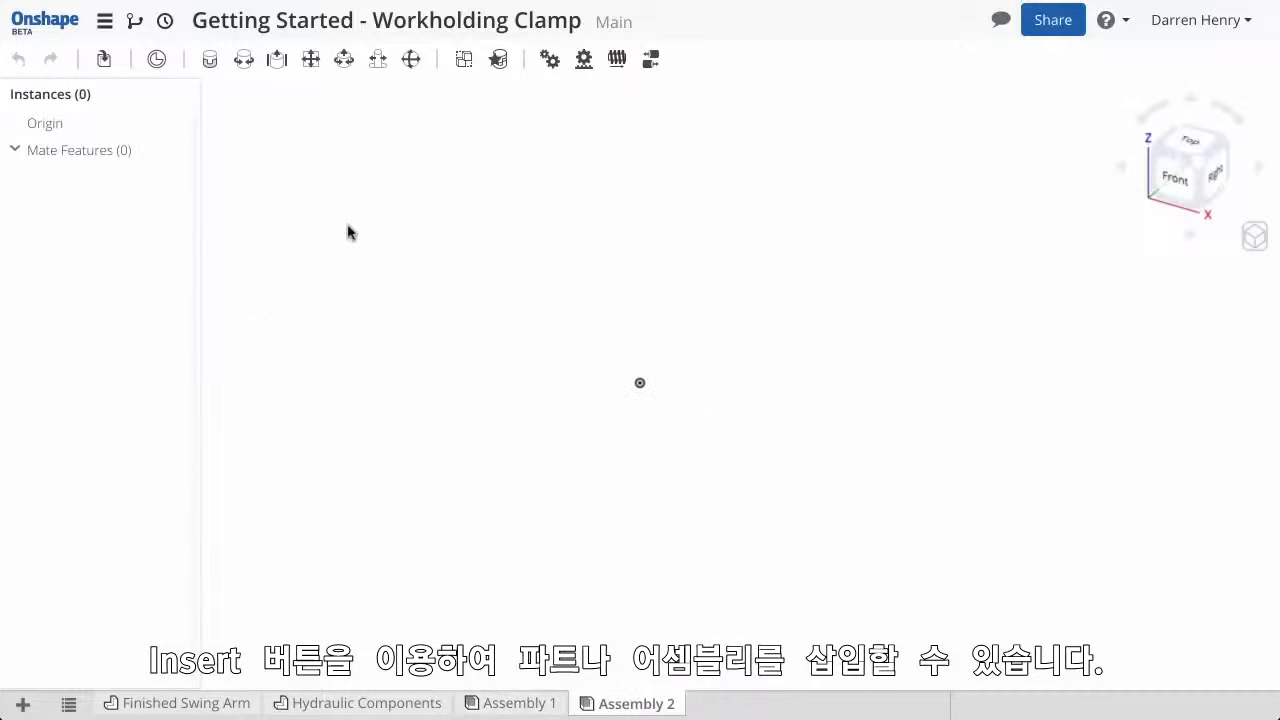
Step: Bring up the insertable parts list: finished arm, cylinder, O-ring, plunger
{"action": "left_click", "coordinate": [104, 58]}
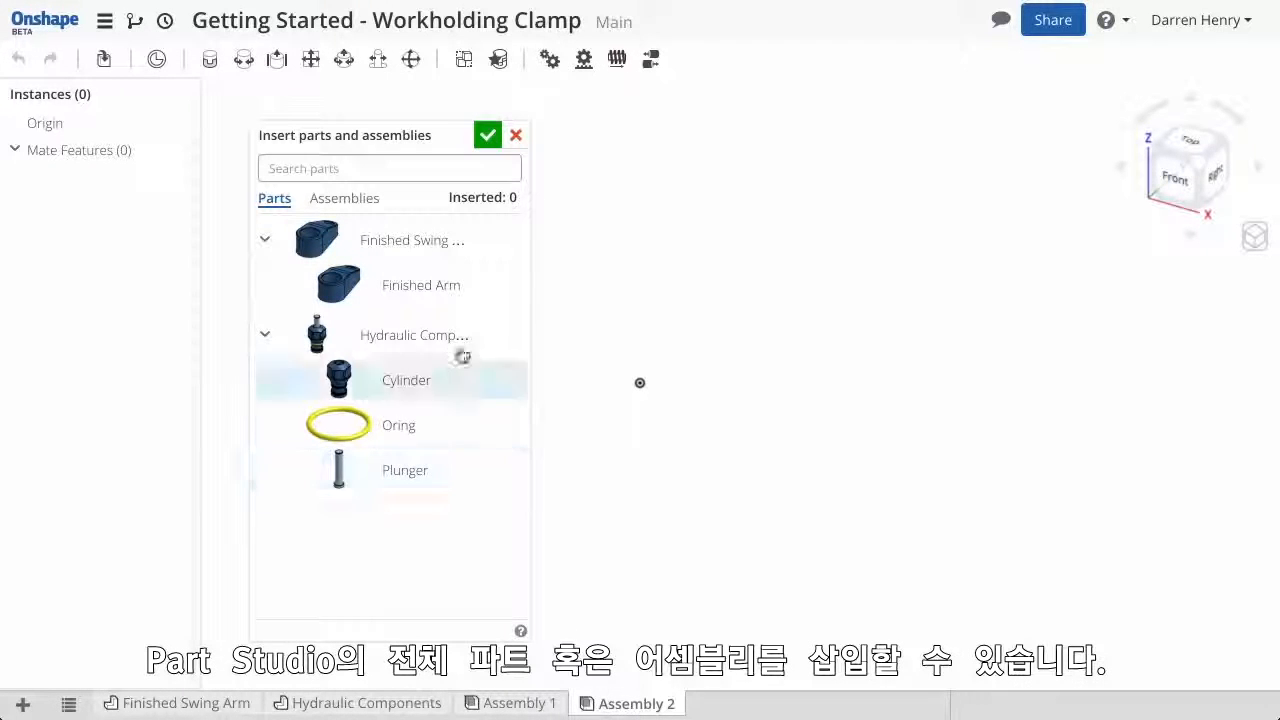
{"action": "mouse_move", "coordinate": [412, 344]}
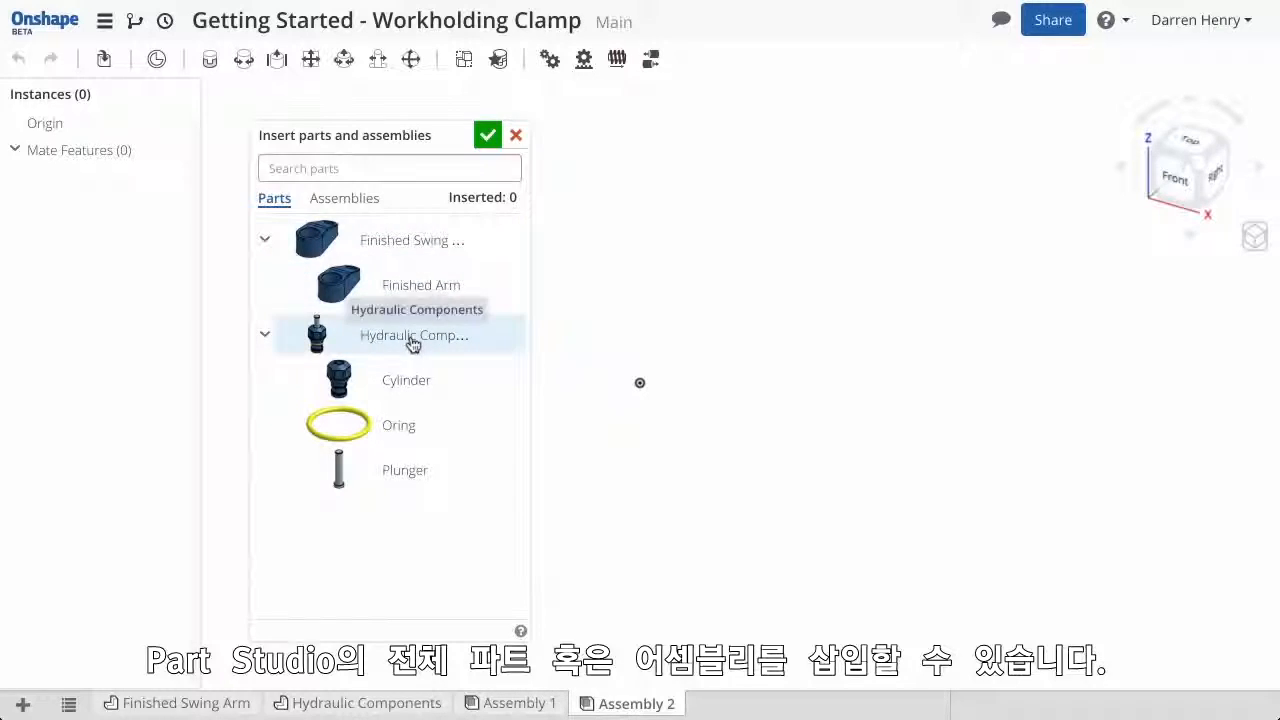
{"action": "mouse_move", "coordinate": [370, 250]}
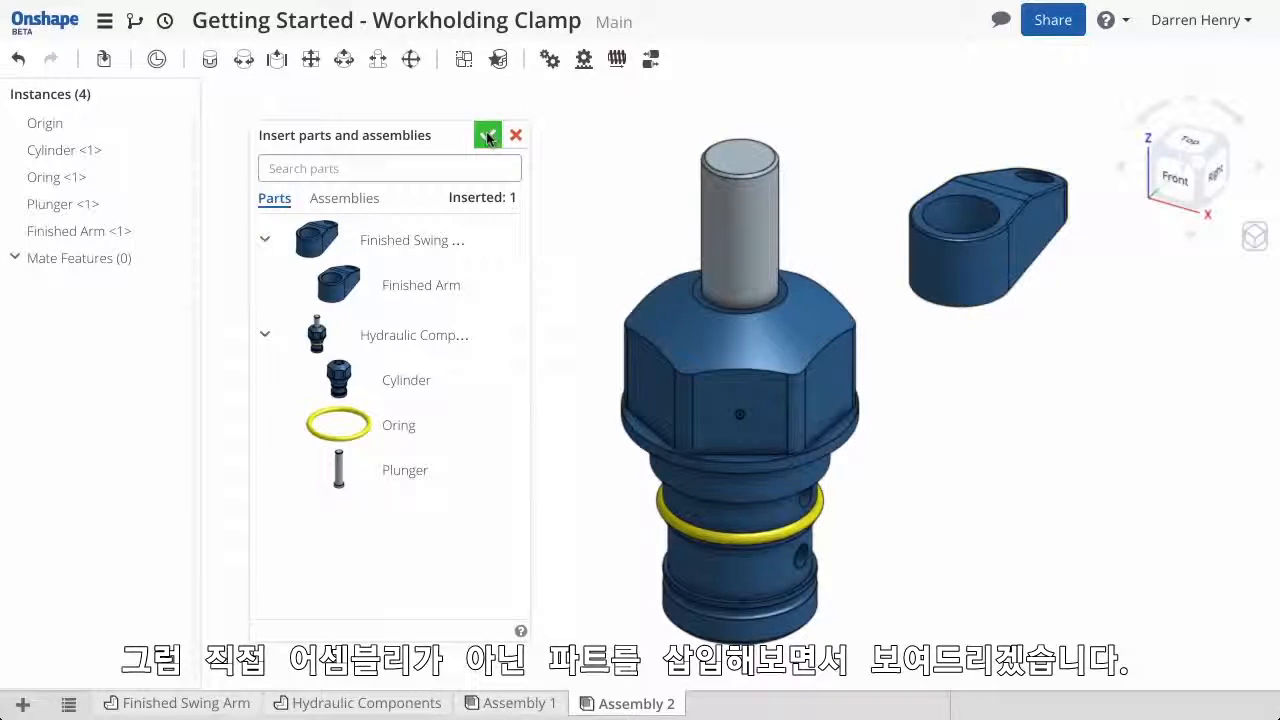
Step: Finish inserting the four parts and fix the cylinder so it cannot move
{"action": "left_click", "coordinate": [488, 136]}
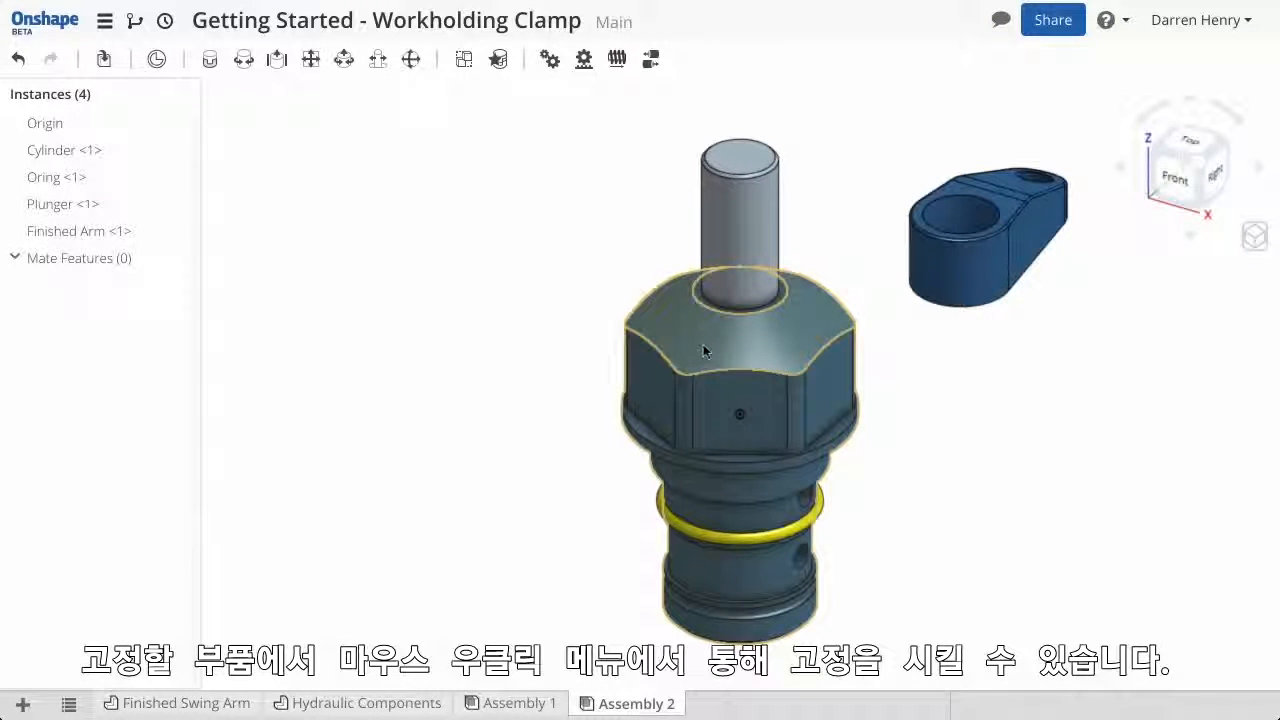
{"action": "right_click", "coordinate": [704, 350]}
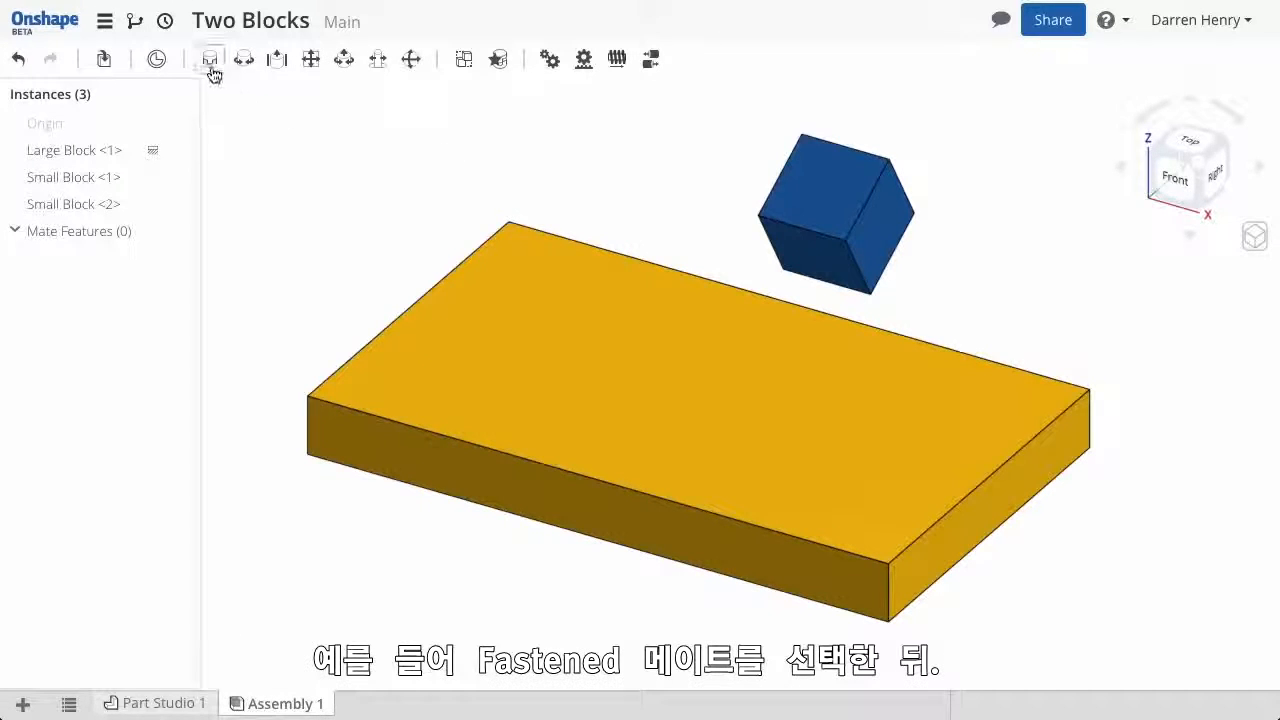
Step: Fasten the small block to the large block's front corner (Fastened 1), then add another small block
{"action": "left_click", "coordinate": [210, 58]}
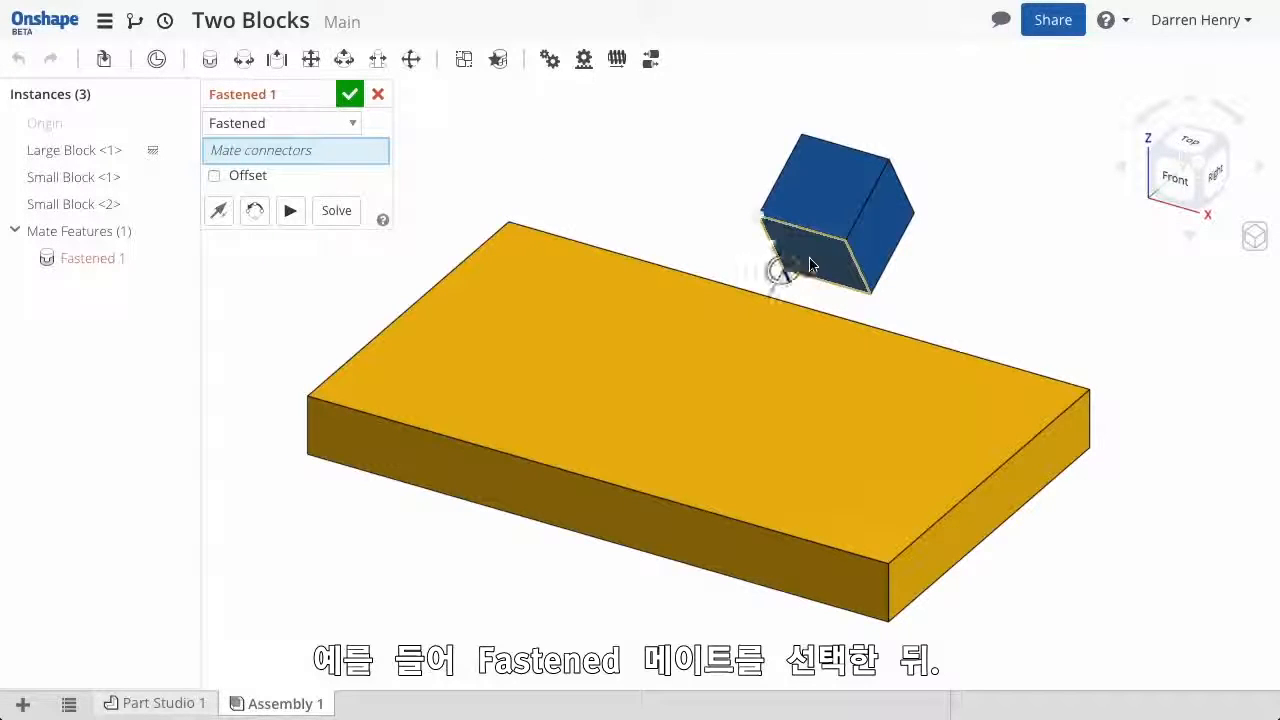
{"action": "left_click", "coordinate": [840, 248]}
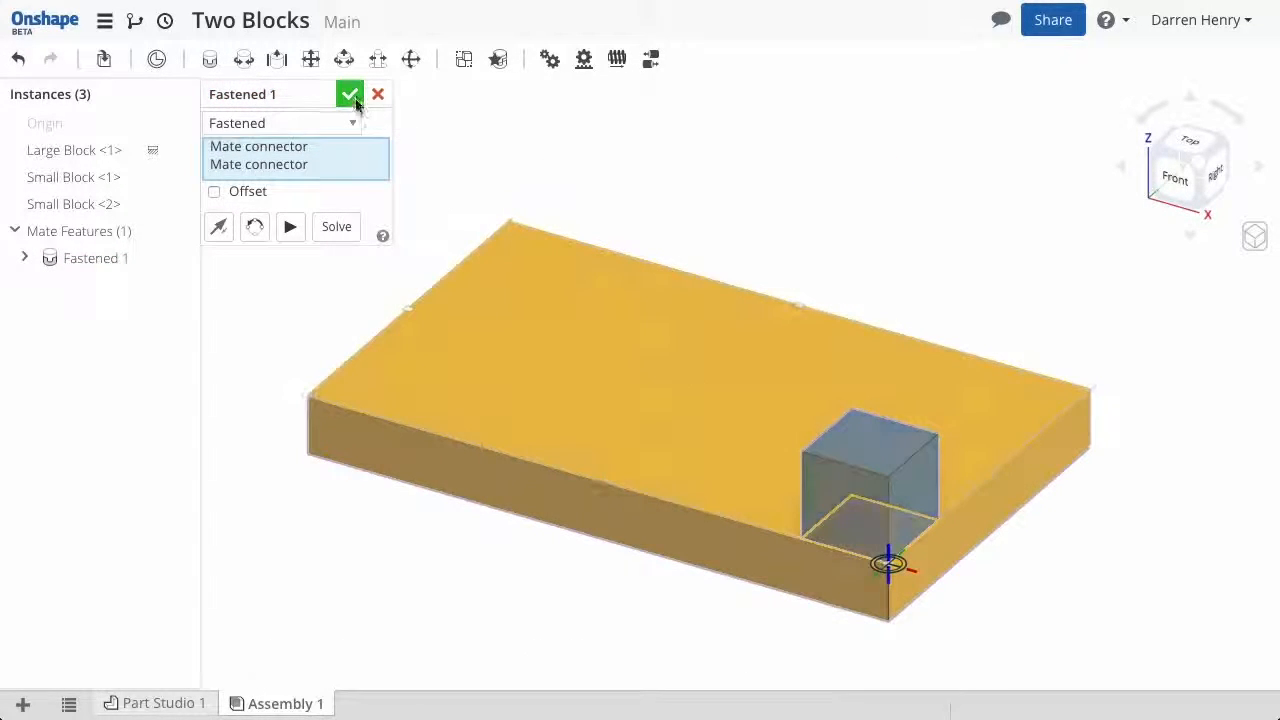
{"action": "left_click", "coordinate": [348, 94]}
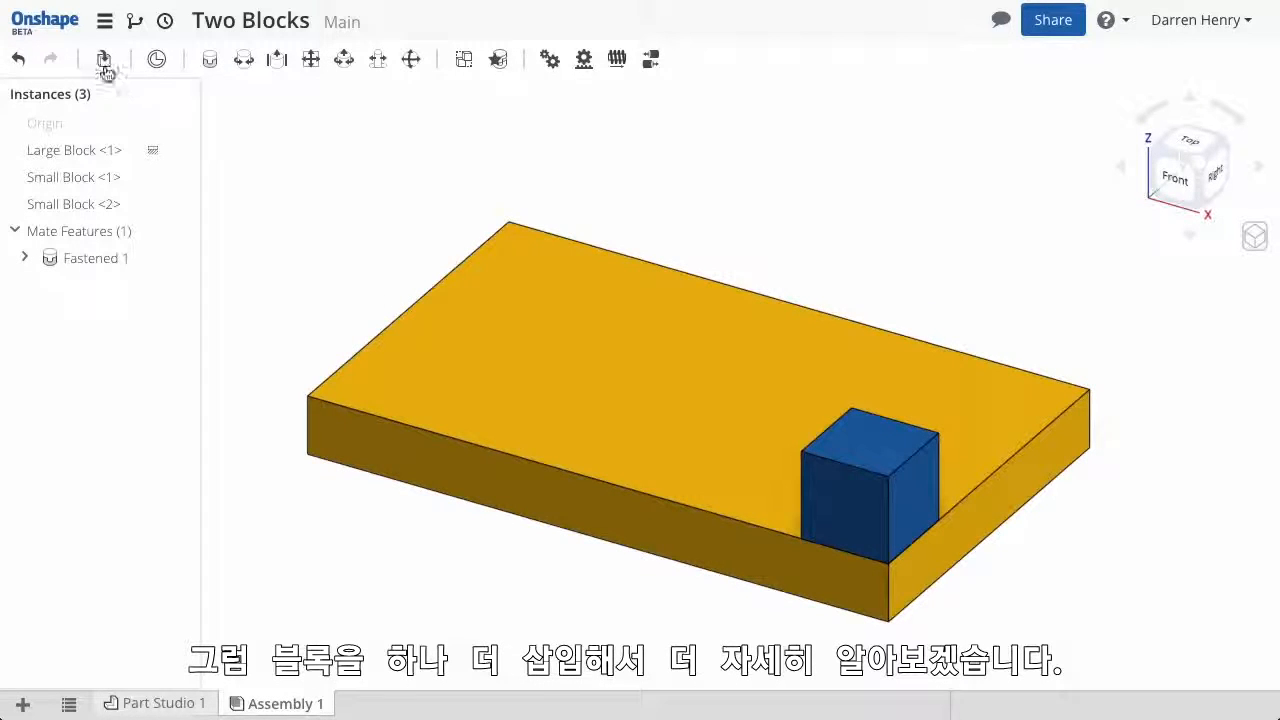
{"action": "left_click", "coordinate": [104, 58]}
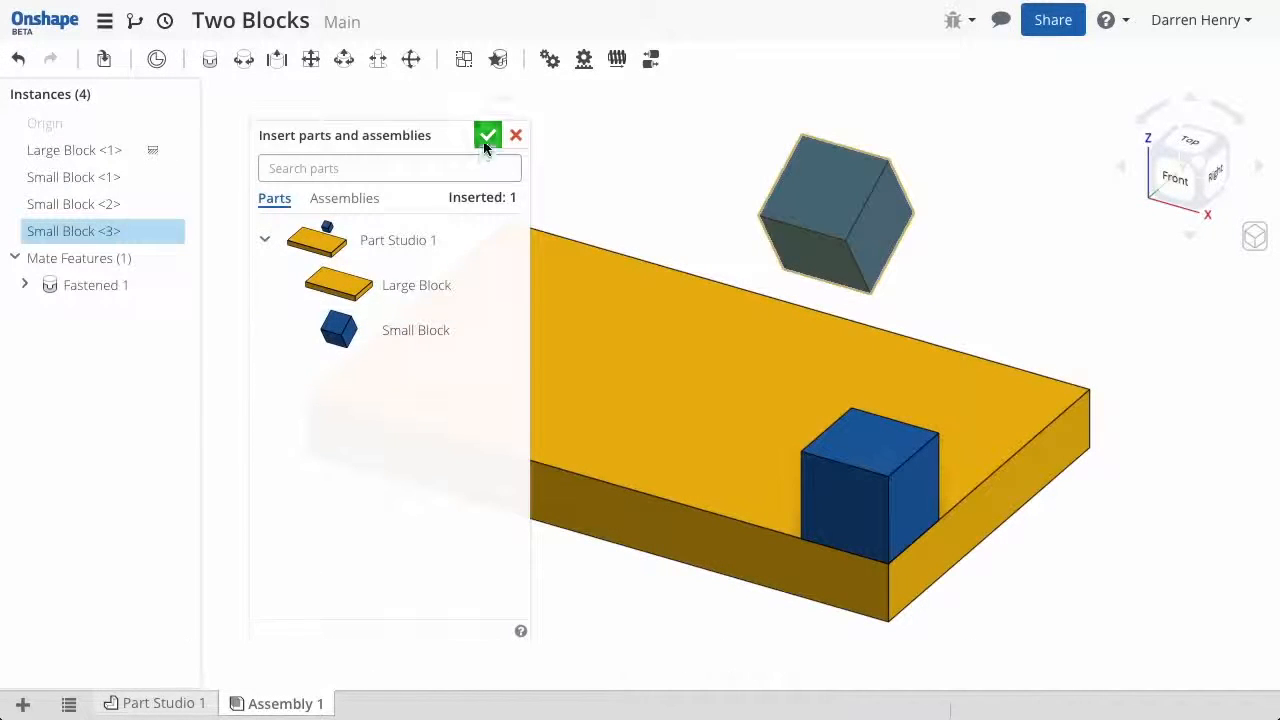
Step: Place the extra small block and mate it at the large block's far corner, flipping its orientation
{"action": "left_click", "coordinate": [488, 136]}
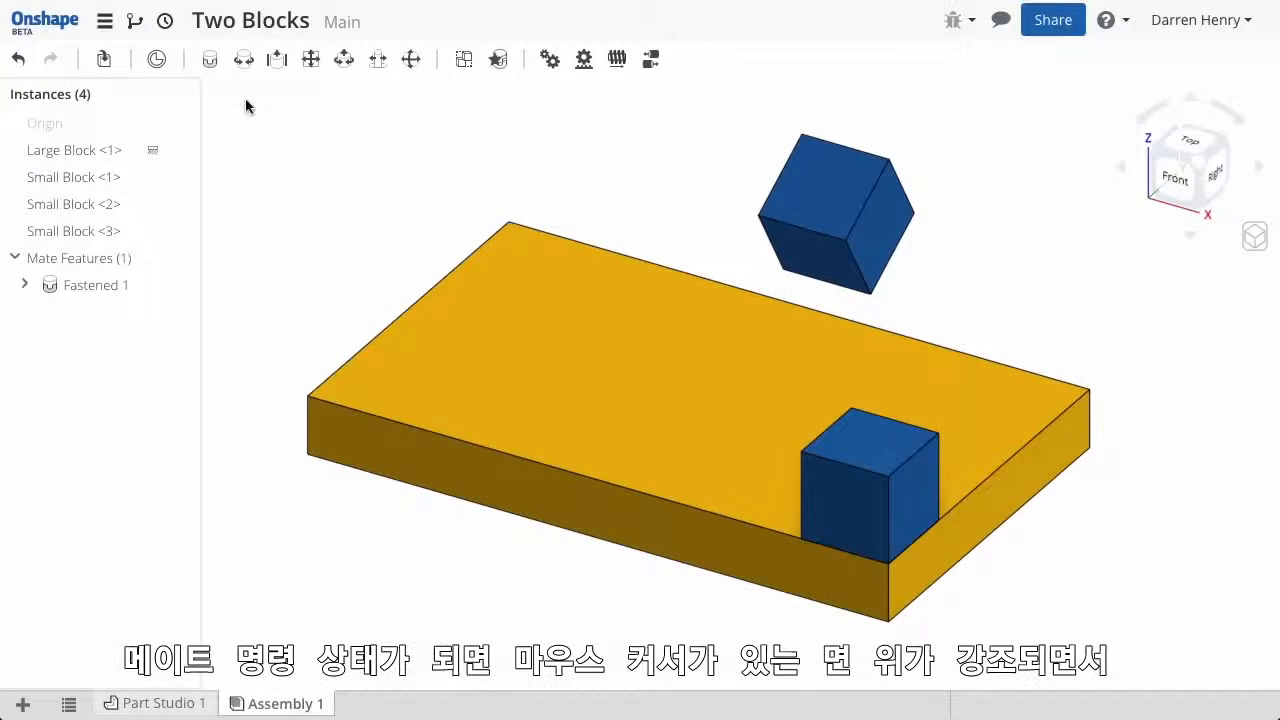
{"action": "left_click", "coordinate": [244, 58]}
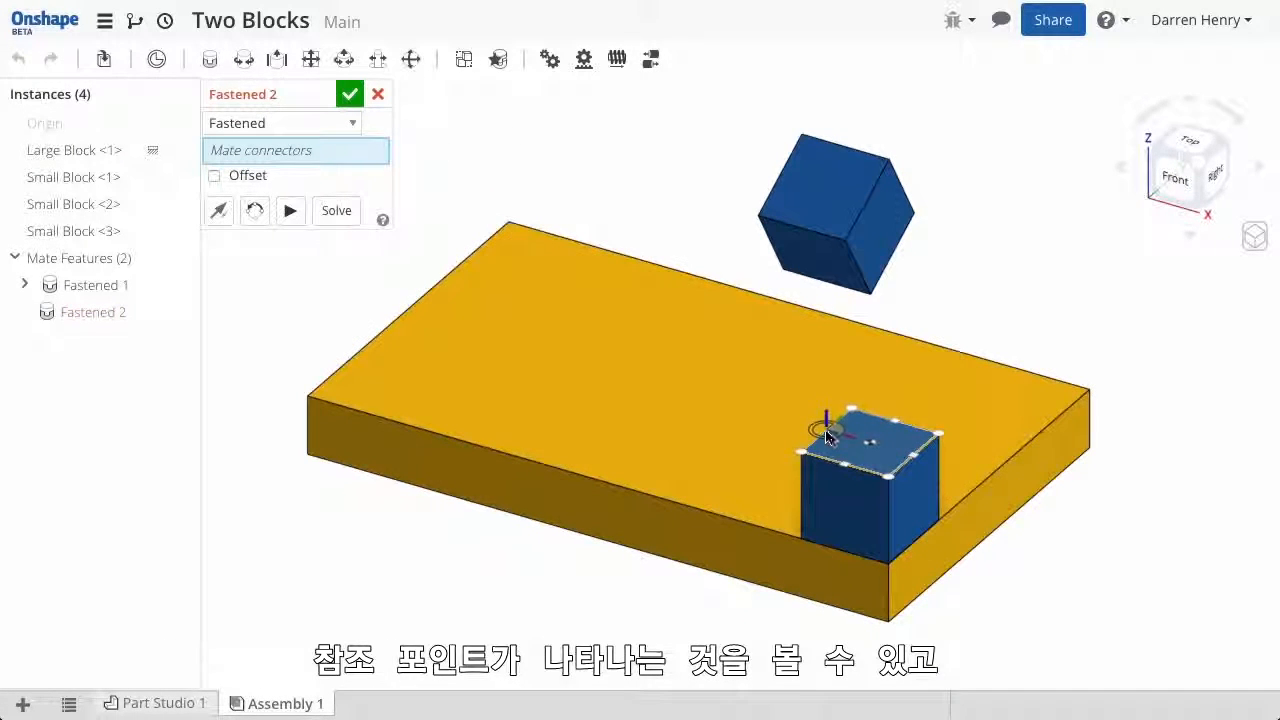
{"action": "mouse_move", "coordinate": [816, 262]}
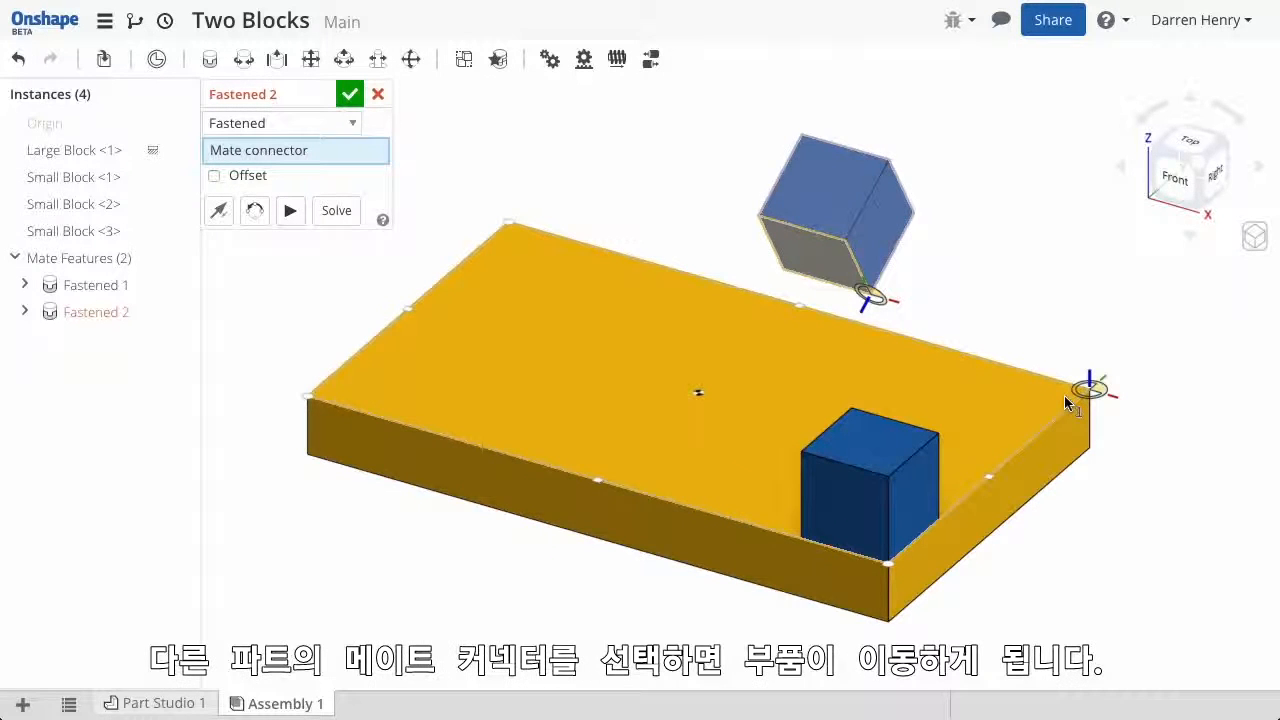
{"action": "left_click", "coordinate": [1090, 388]}
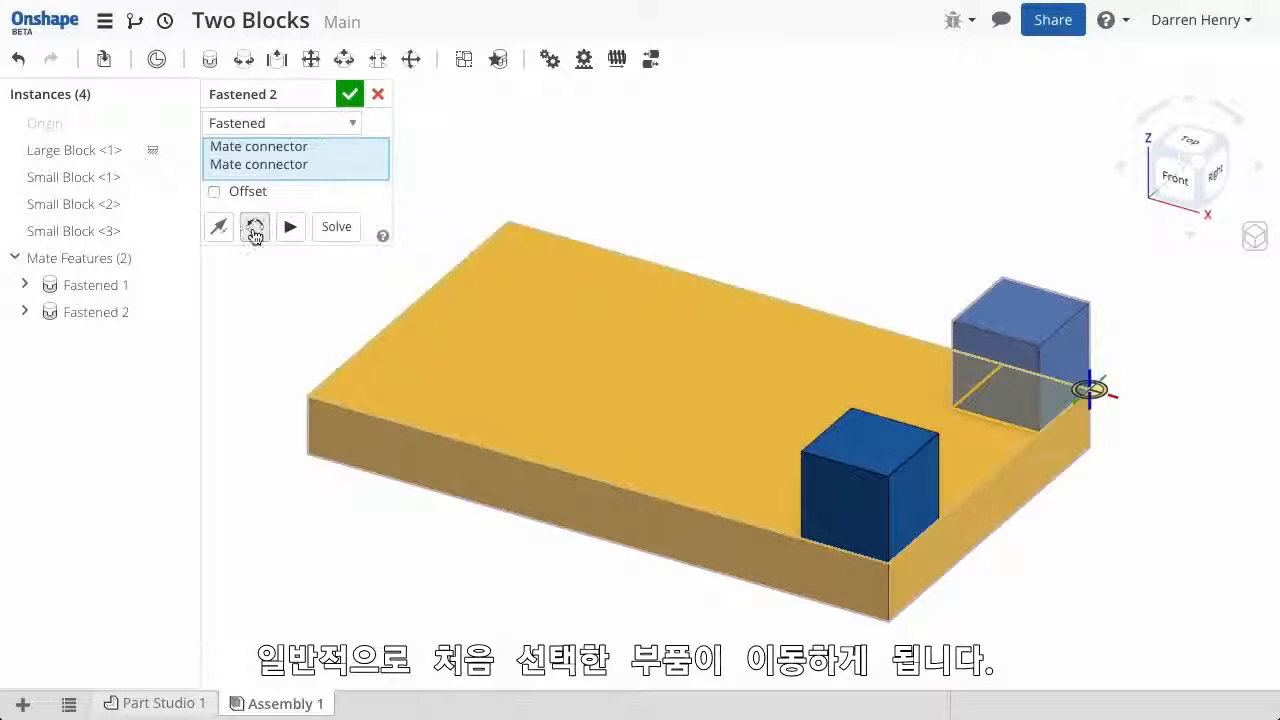
{"action": "left_click", "coordinate": [254, 226]}
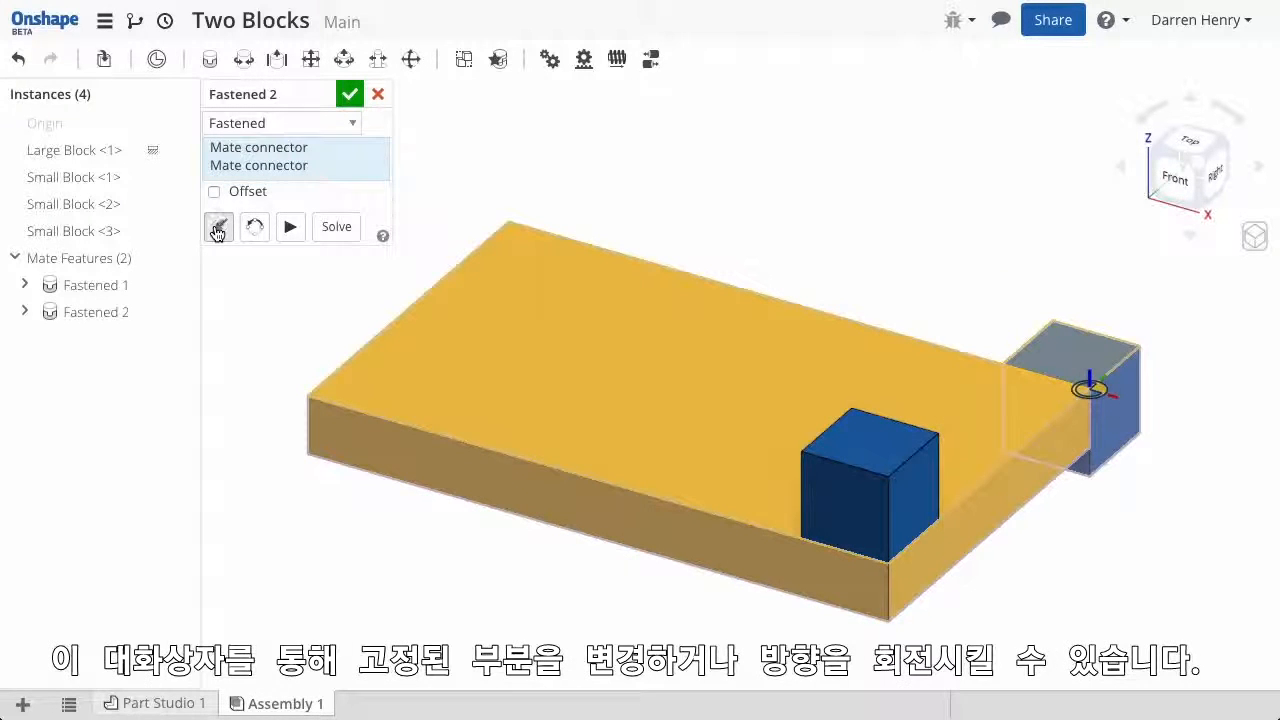
{"action": "left_click", "coordinate": [254, 226]}
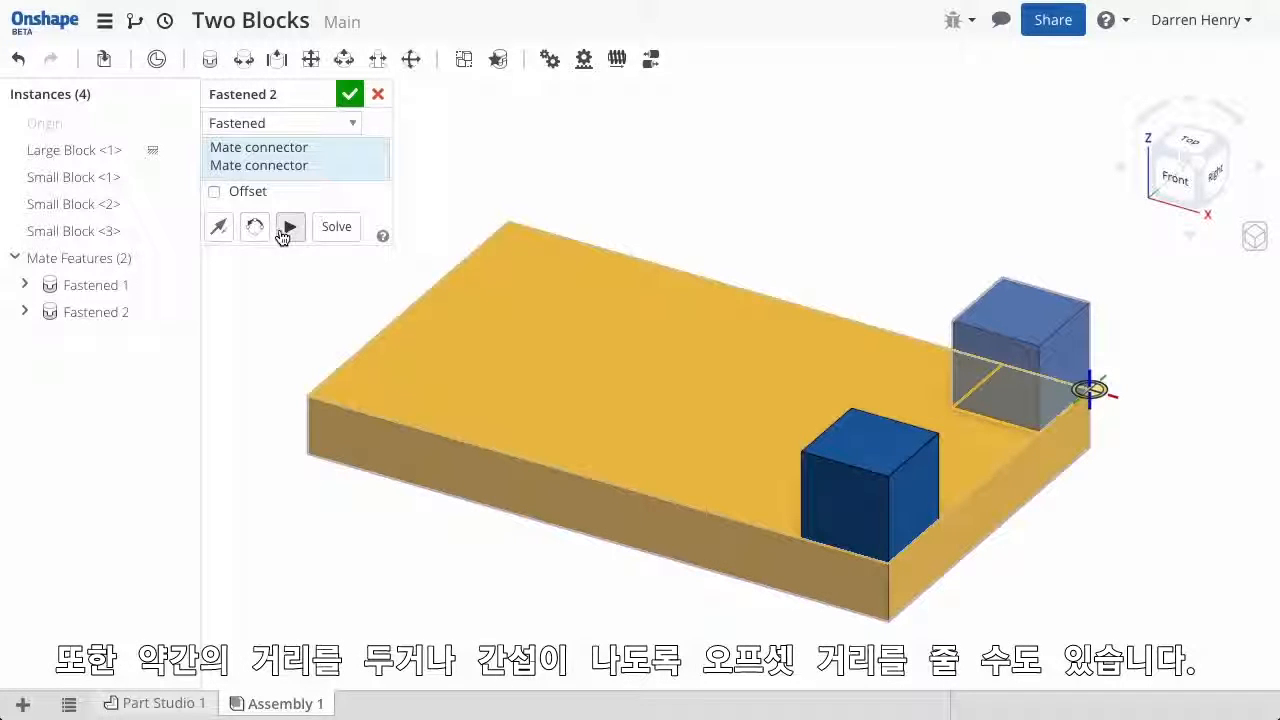
Step: Change the mate type to Fastened and confirm it as Fastened 2
{"action": "left_click", "coordinate": [280, 122]}
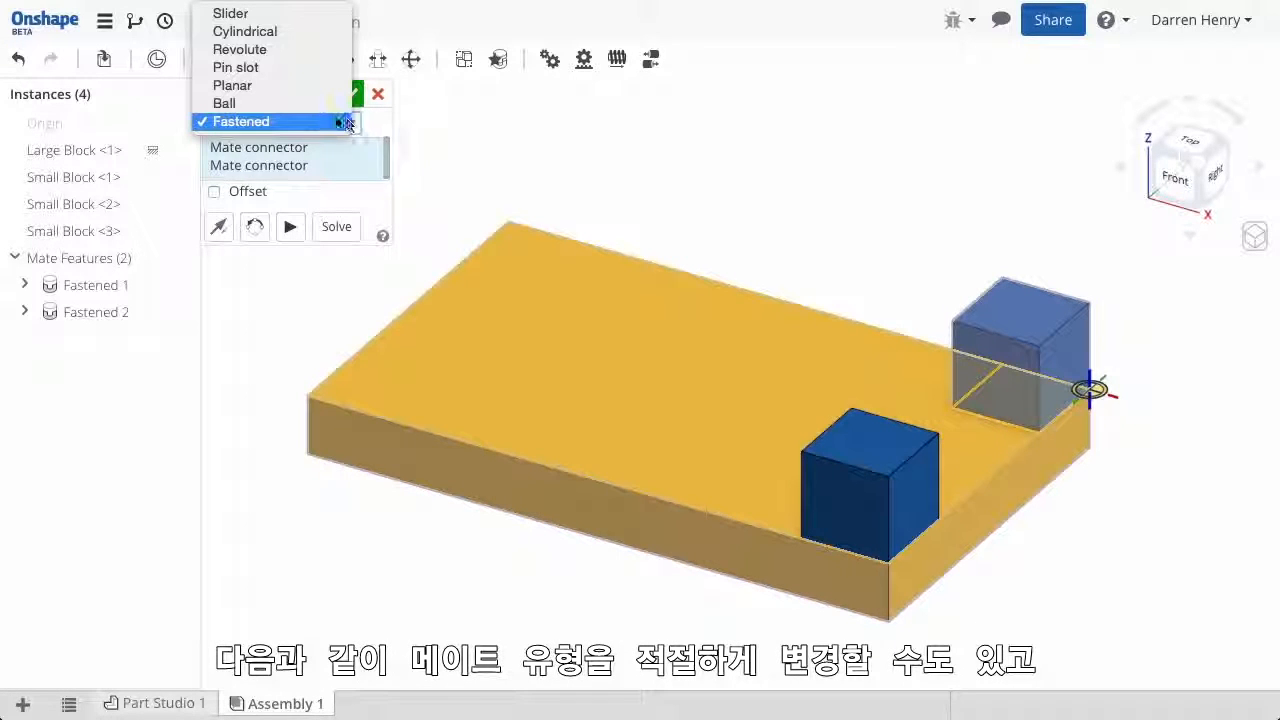
{"action": "left_click", "coordinate": [224, 104]}
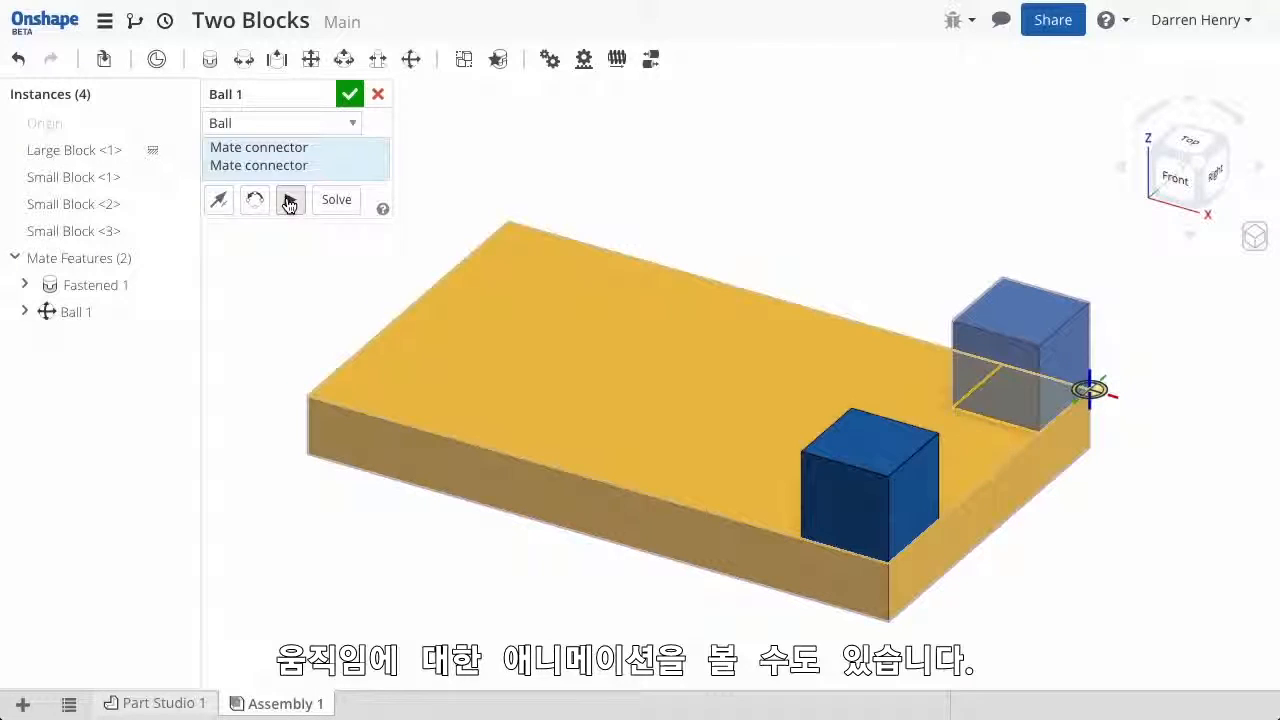
{"action": "left_click", "coordinate": [280, 122]}
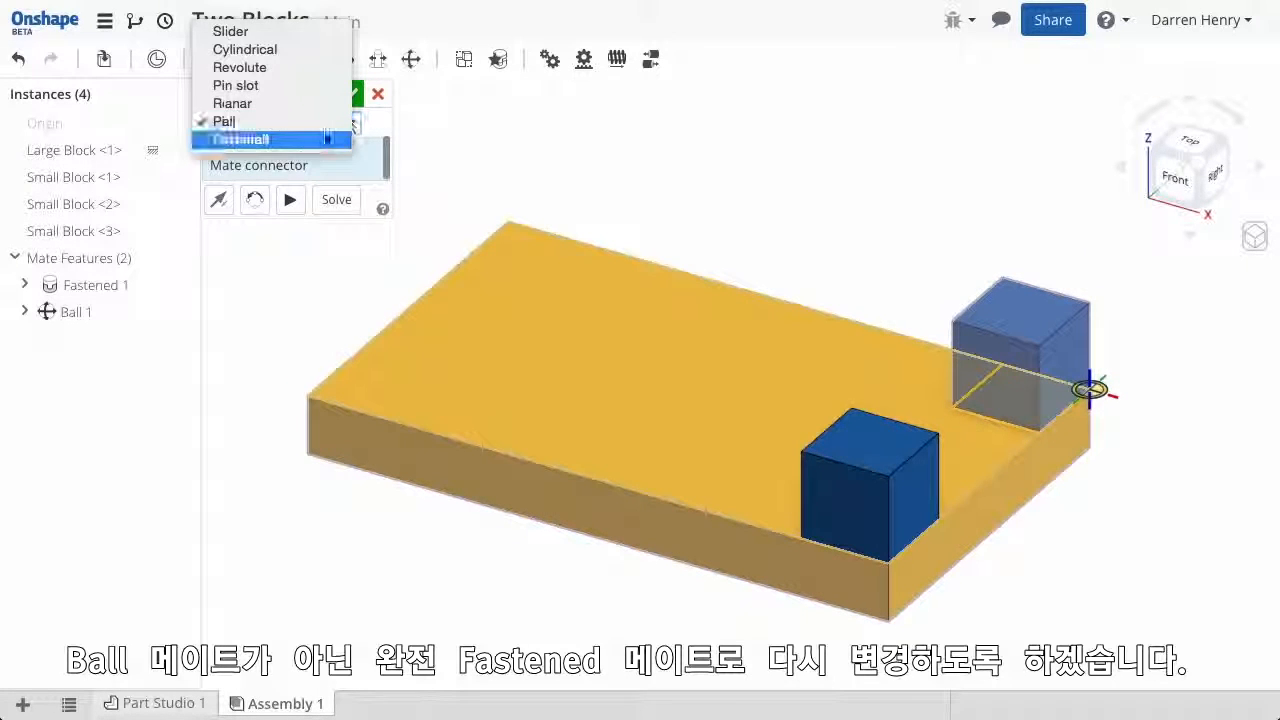
{"action": "left_click", "coordinate": [250, 138]}
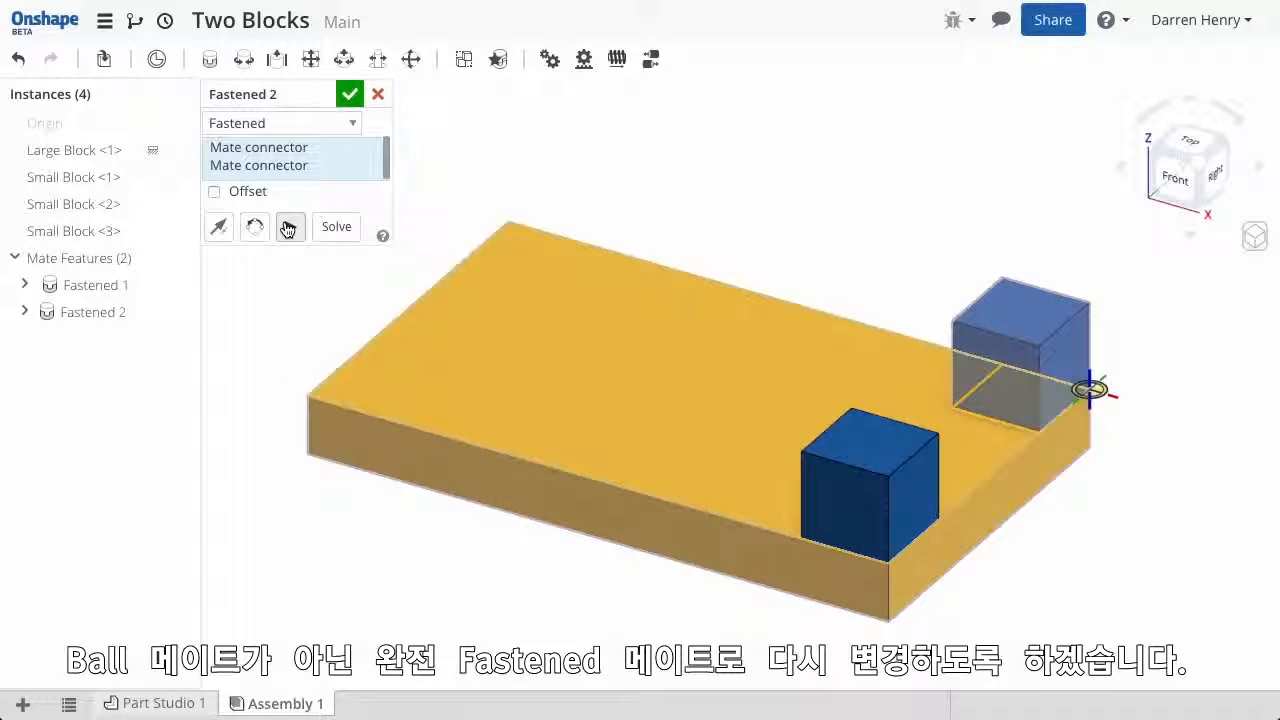
{"action": "left_click", "coordinate": [348, 94]}
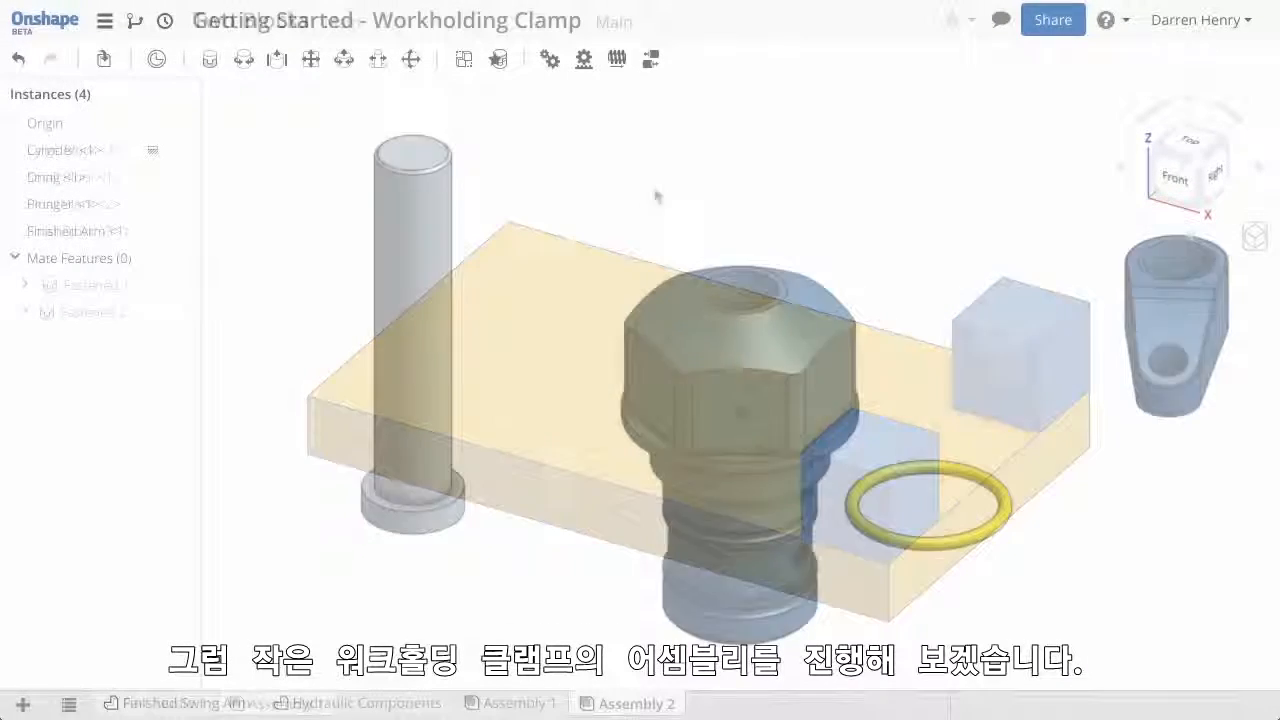
Step: Add Cylindrical 1 seating the plunger in the cylinder and Fastened 1 attaching the arm to the plunger top
{"action": "left_click", "coordinate": [346, 58]}
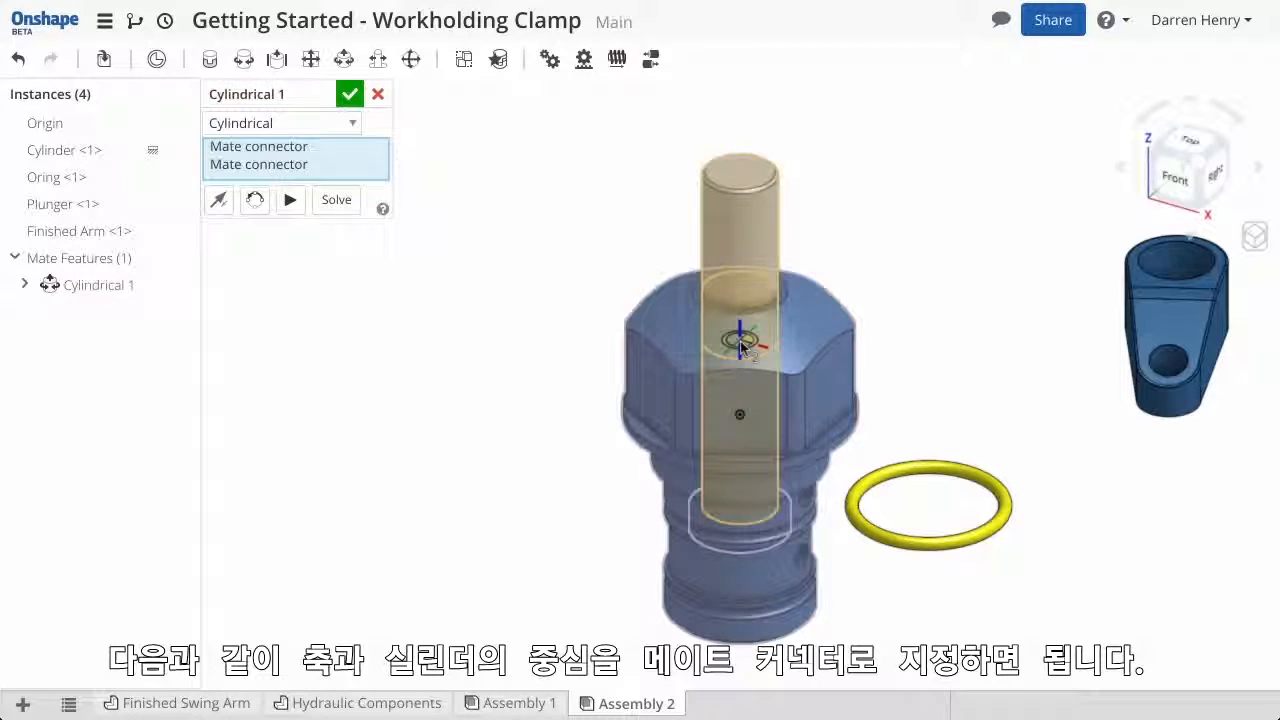
{"action": "left_click", "coordinate": [348, 94]}
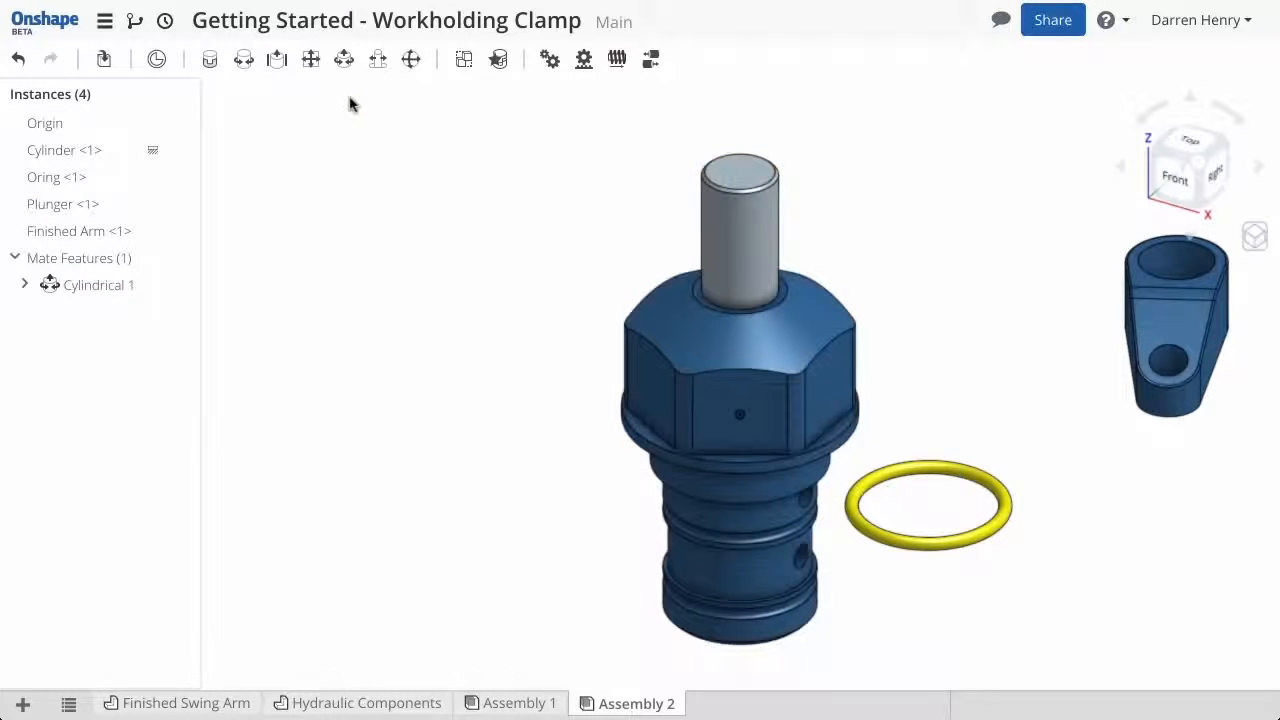
{"action": "left_click", "coordinate": [244, 58]}
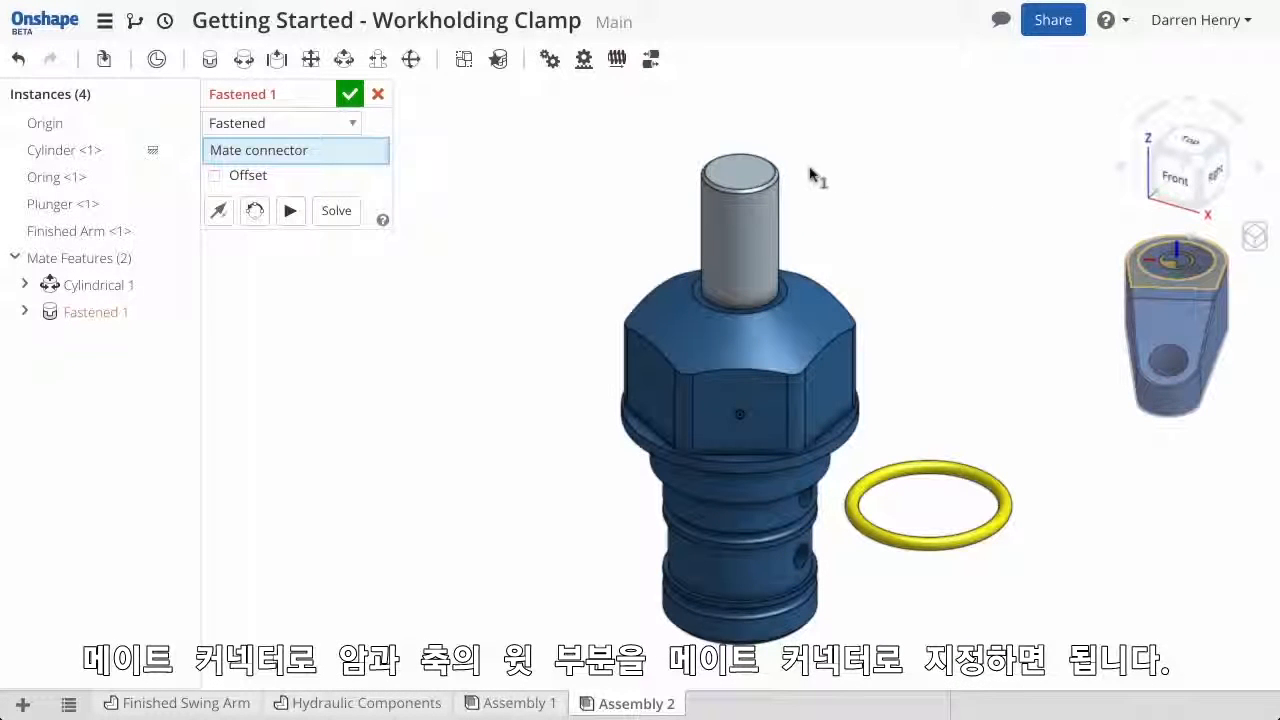
{"action": "left_click", "coordinate": [736, 180]}
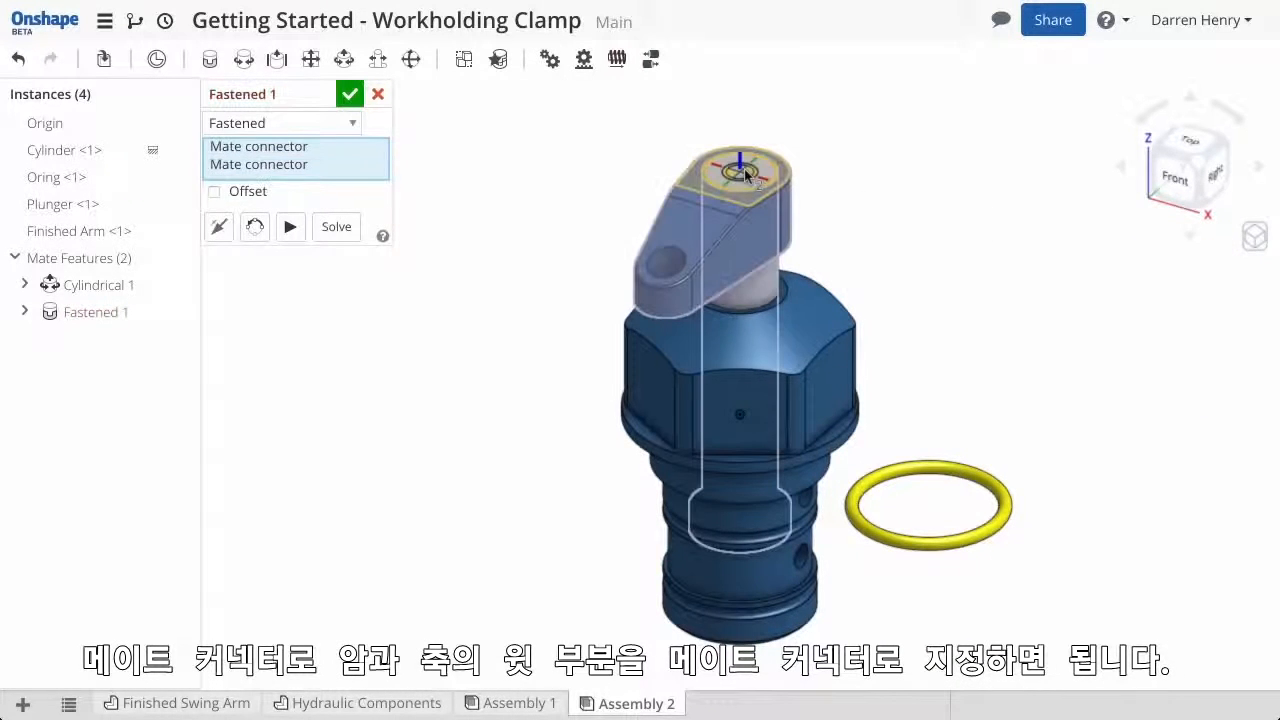
{"action": "left_click", "coordinate": [348, 94]}
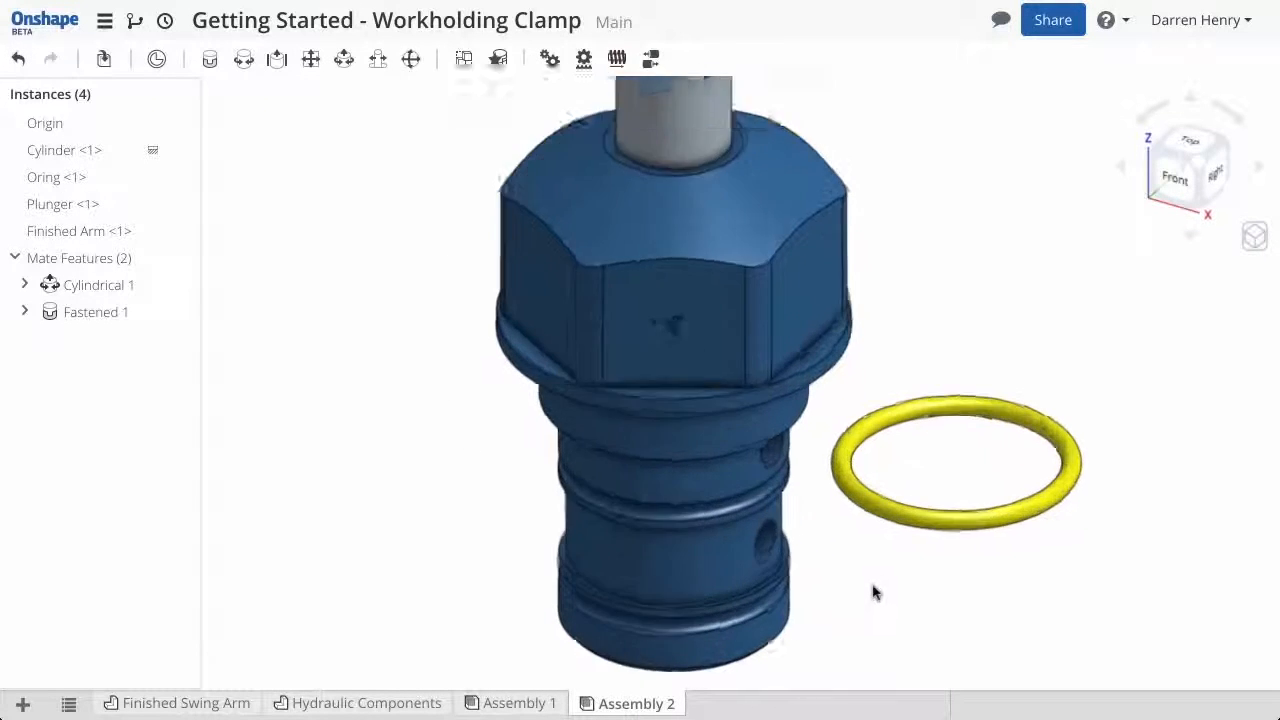
Step: Fasten both O-rings into the cylinder's grooves as Fastened 2 and Fastened 3, inserting the second one
{"action": "left_click", "coordinate": [210, 58]}
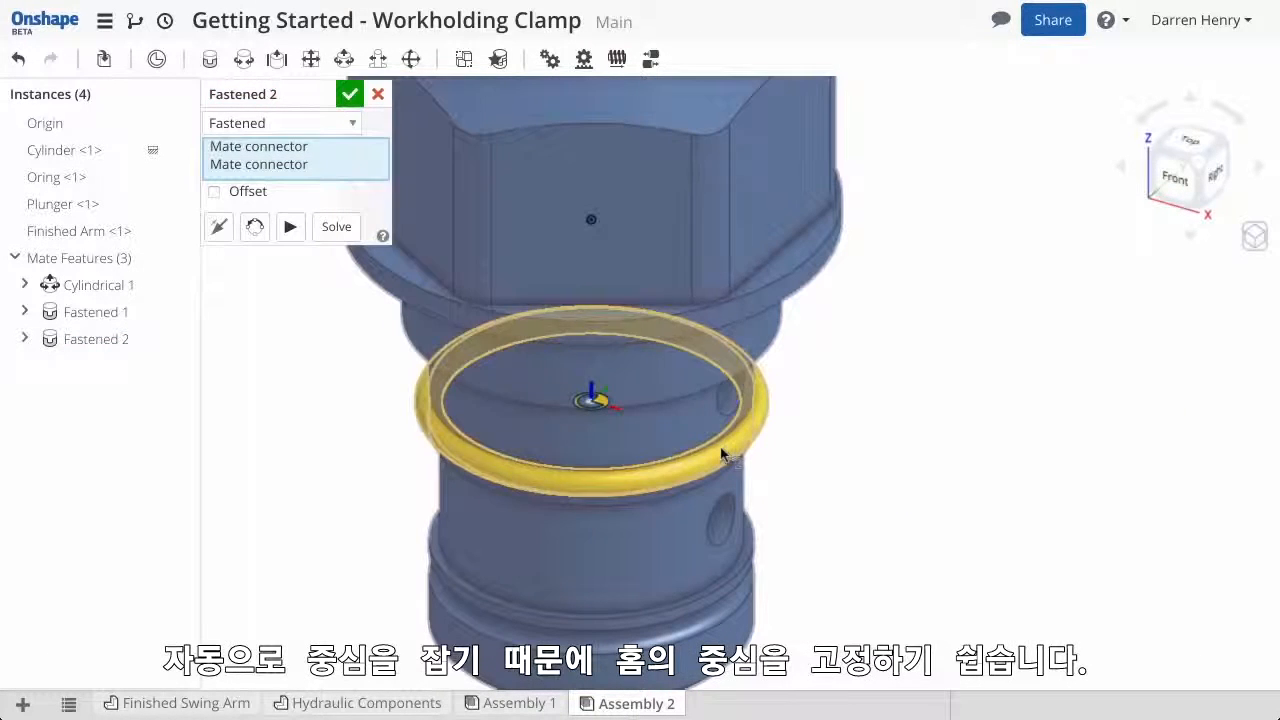
{"action": "left_click", "coordinate": [348, 94]}
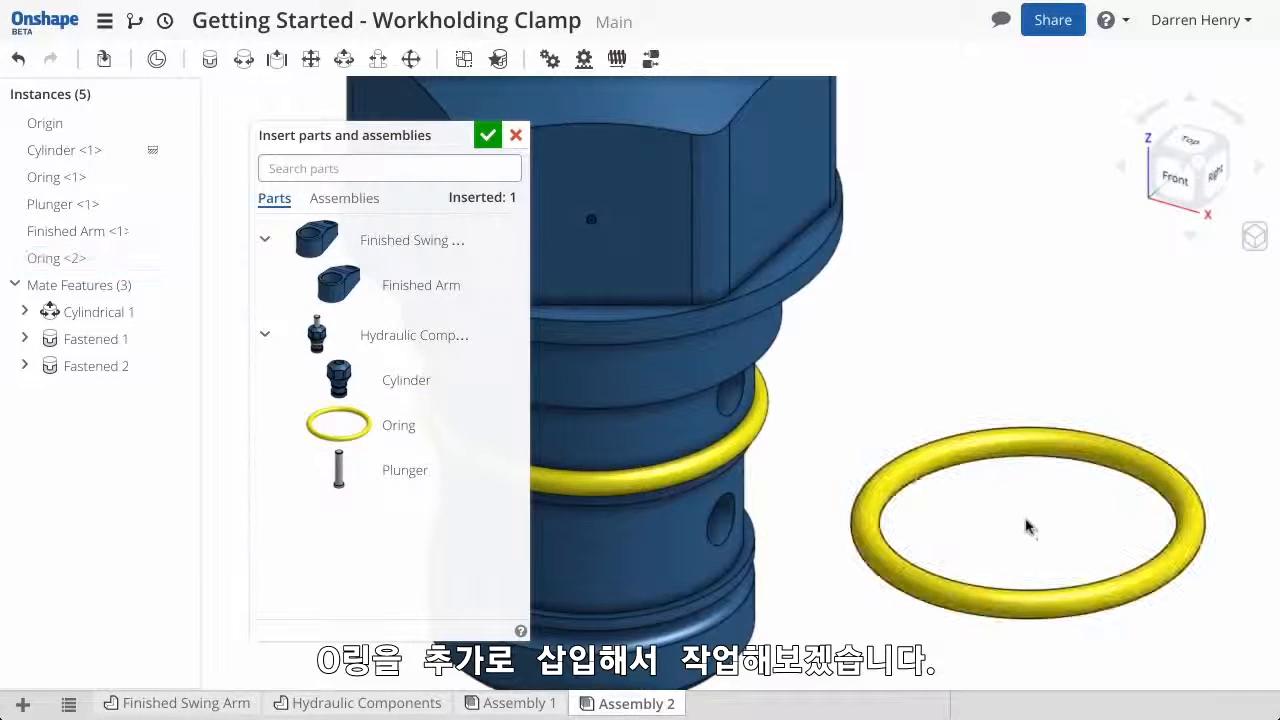
{"action": "left_click", "coordinate": [488, 134]}
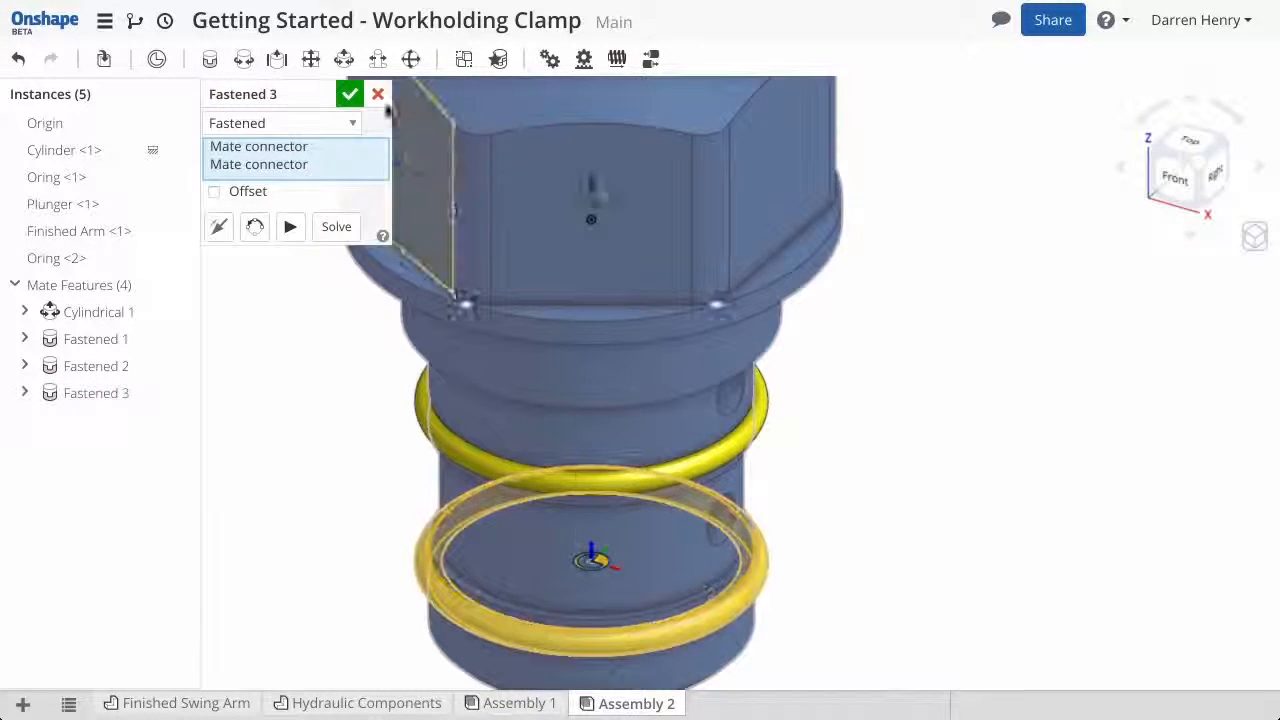
{"action": "left_click", "coordinate": [348, 94]}
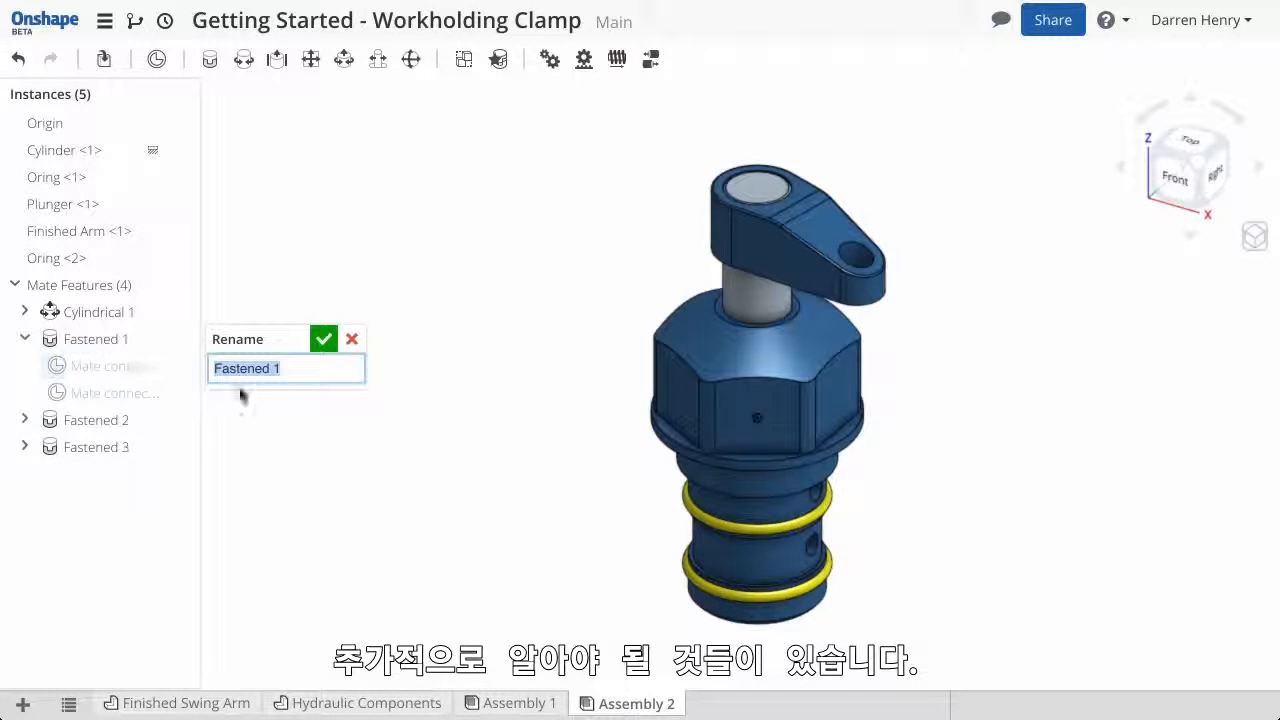
Step: Rename Fastened 1 to Arm2Shaft and rotate the arm's mate connector 12° about Z
{"action": "type", "text": "Arm2Shaft"}
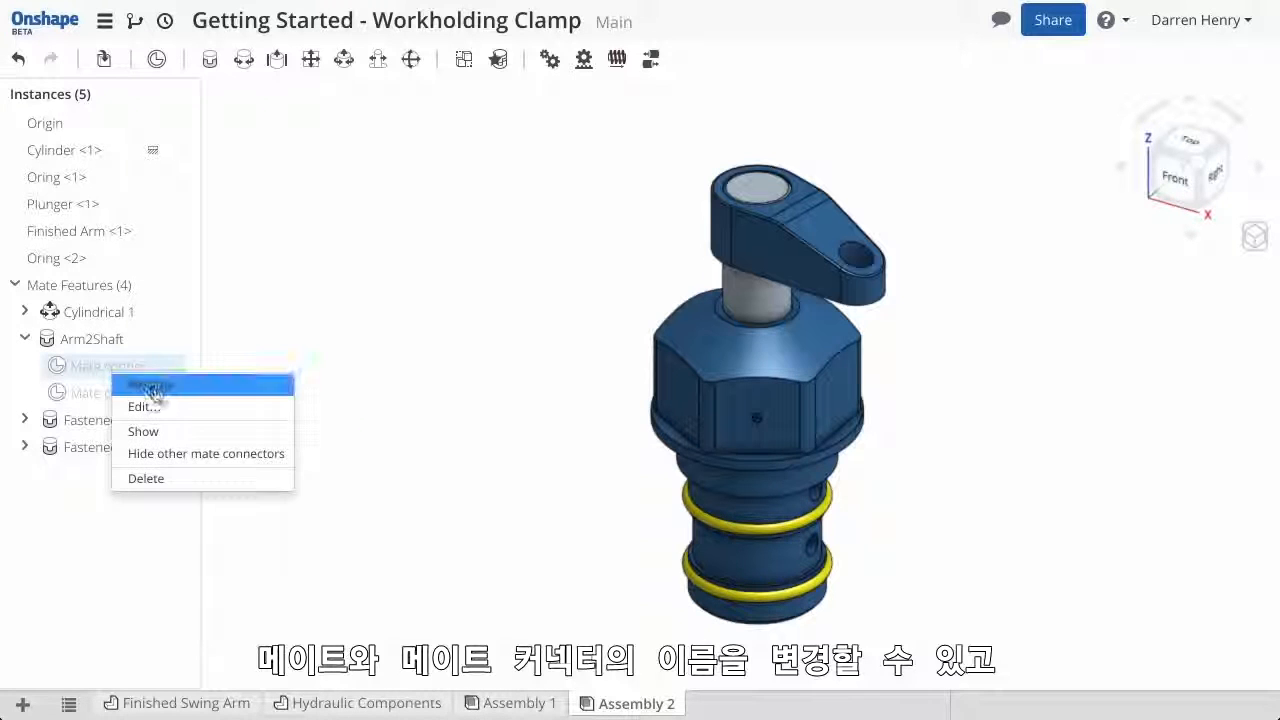
{"action": "left_click", "coordinate": [150, 384]}
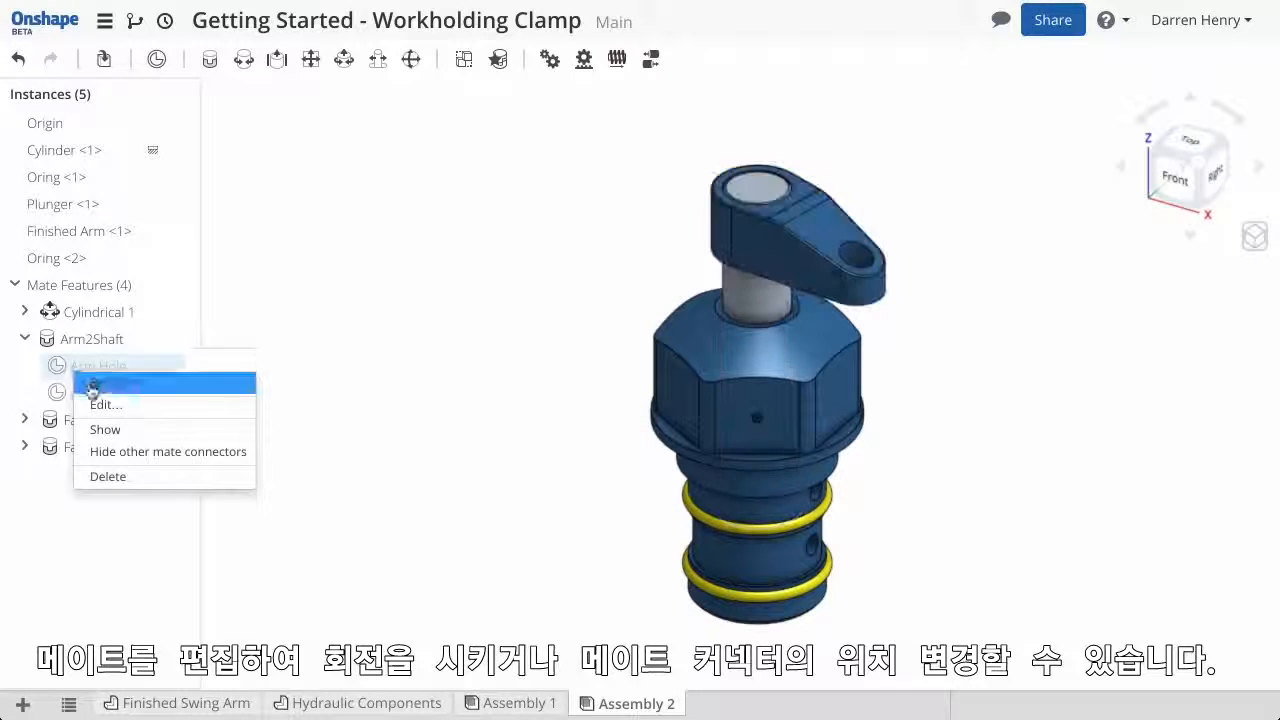
{"action": "left_click", "coordinate": [106, 404]}
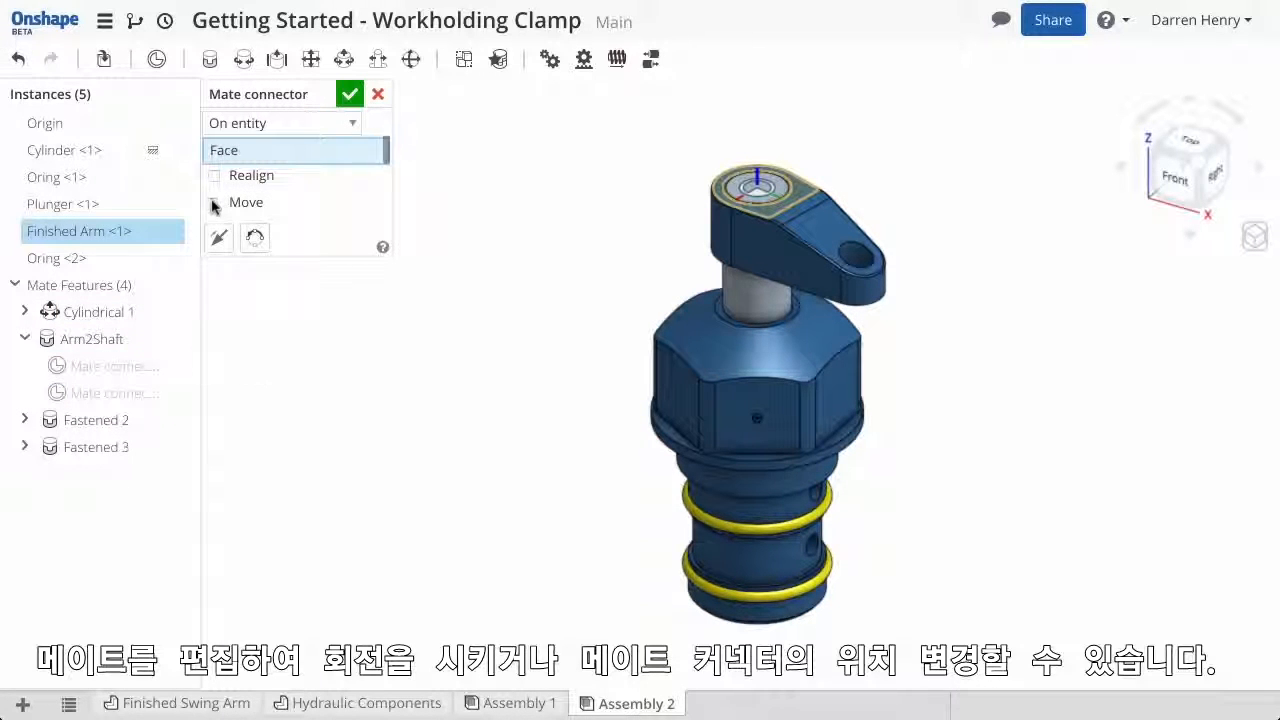
{"action": "left_click", "coordinate": [214, 202]}
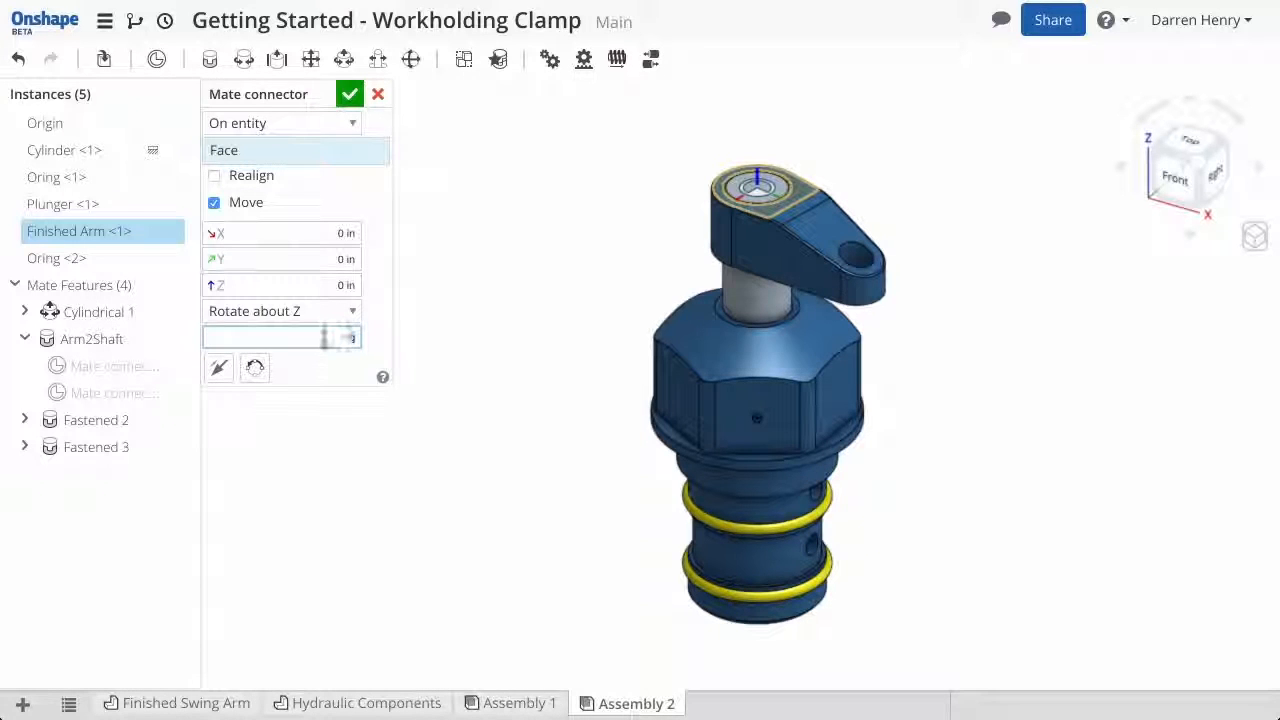
{"action": "type", "text": "12 deg"}
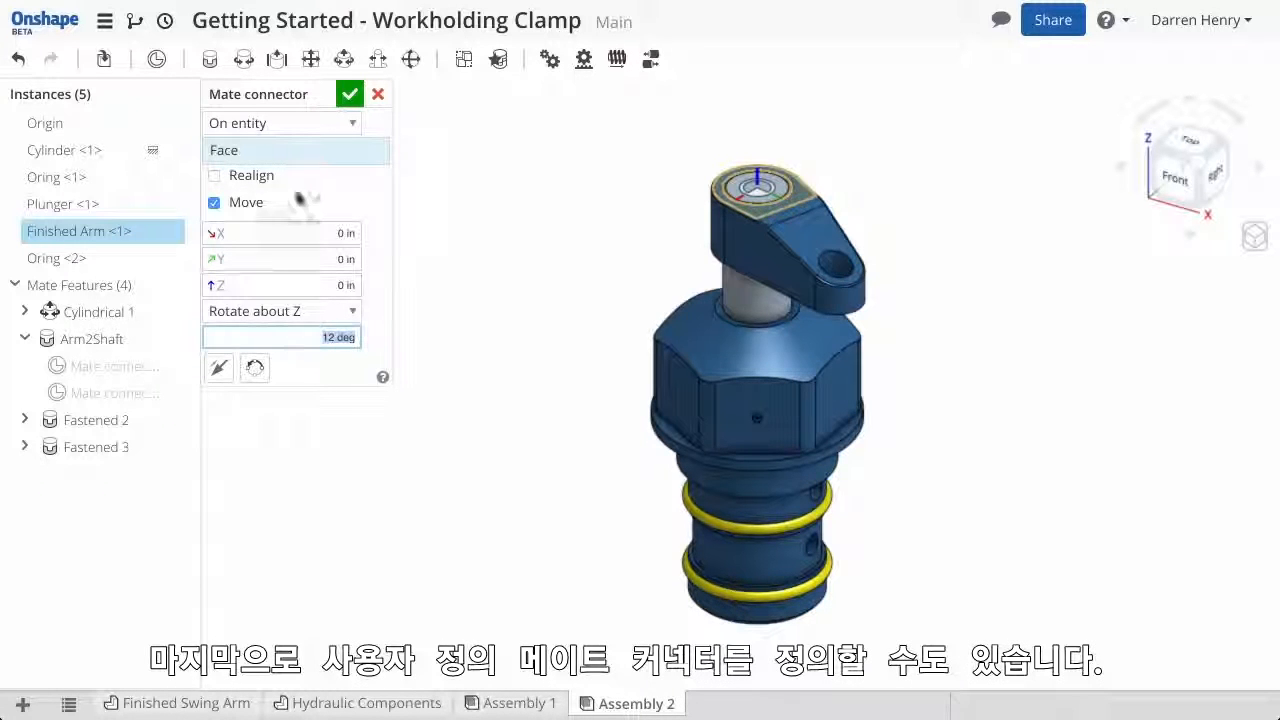